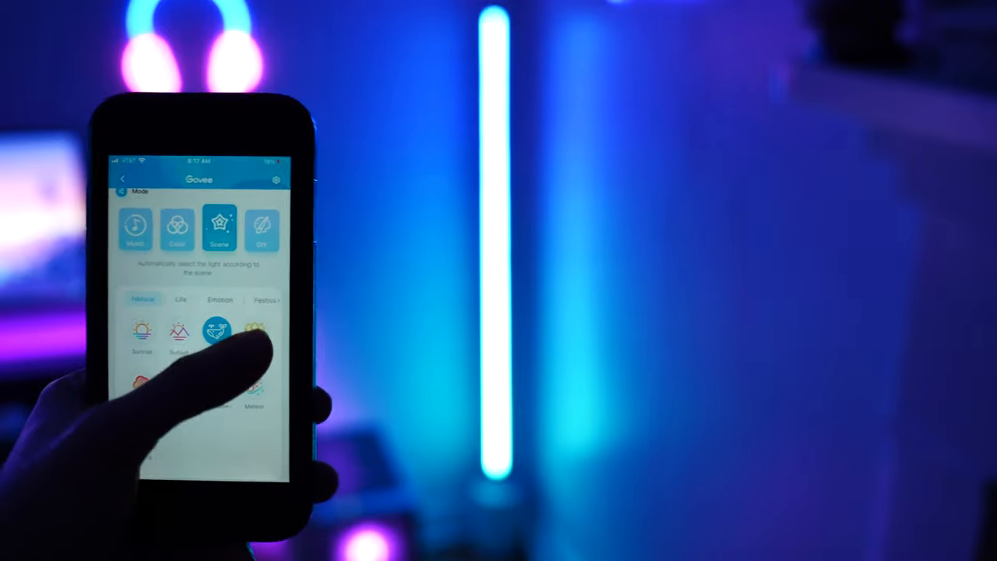
Apply the Forest natural scene, turning the floor lamp's light from blue to green.
{"action": "left_click", "coordinate": [263, 335]}
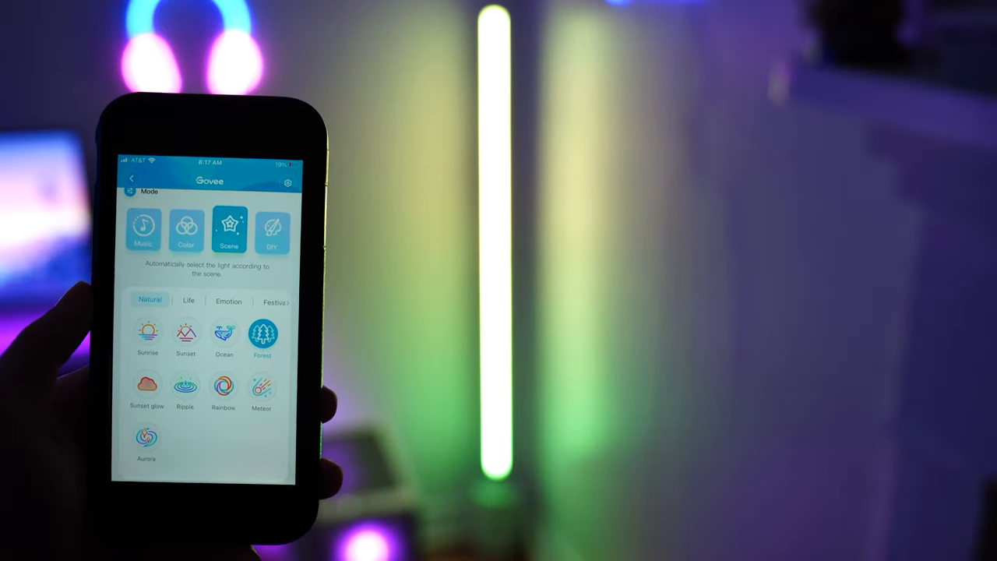